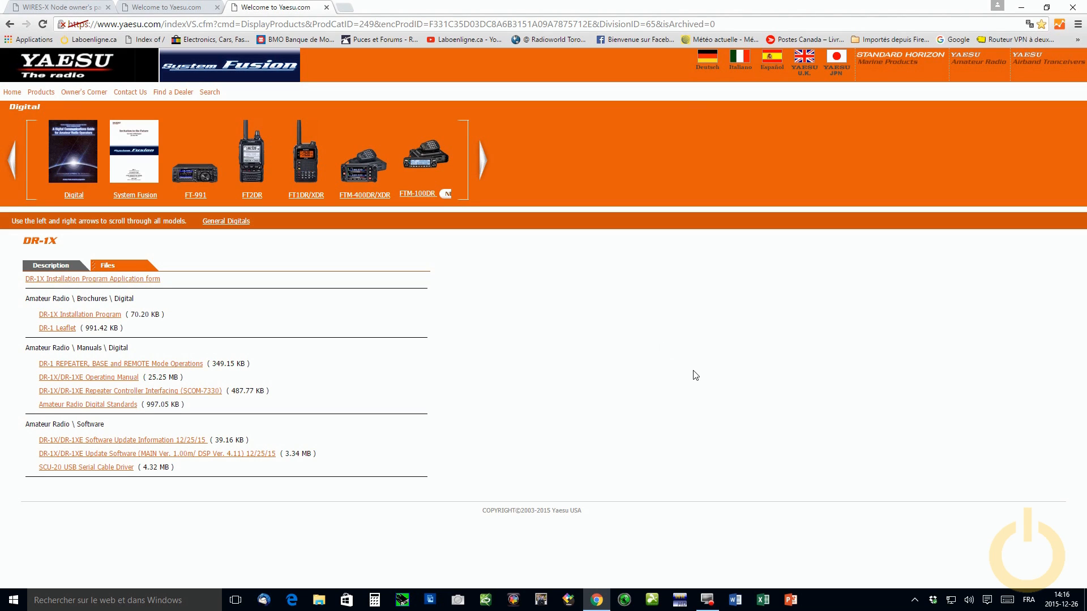
{"action": "mouse_move", "coordinate": [592, 361]}
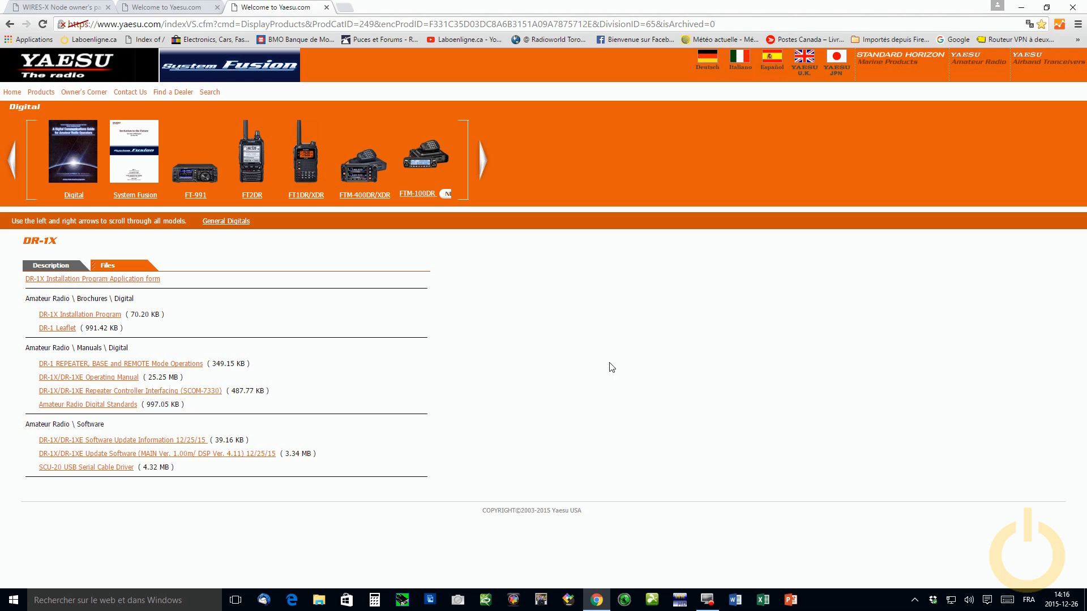
{"action": "mouse_move", "coordinate": [669, 341]}
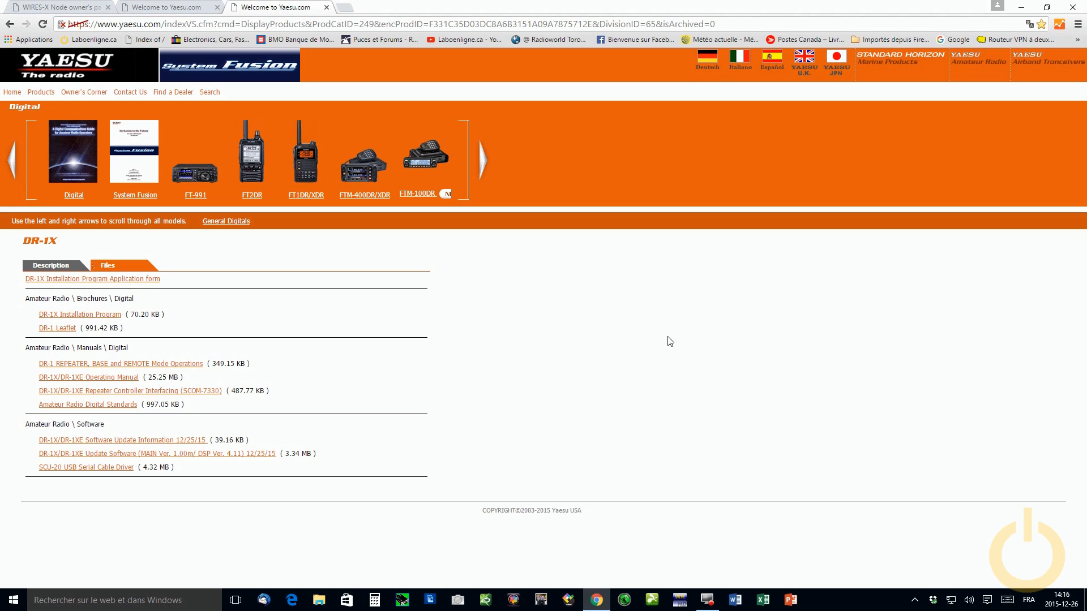
{"action": "mouse_move", "coordinate": [550, 322]}
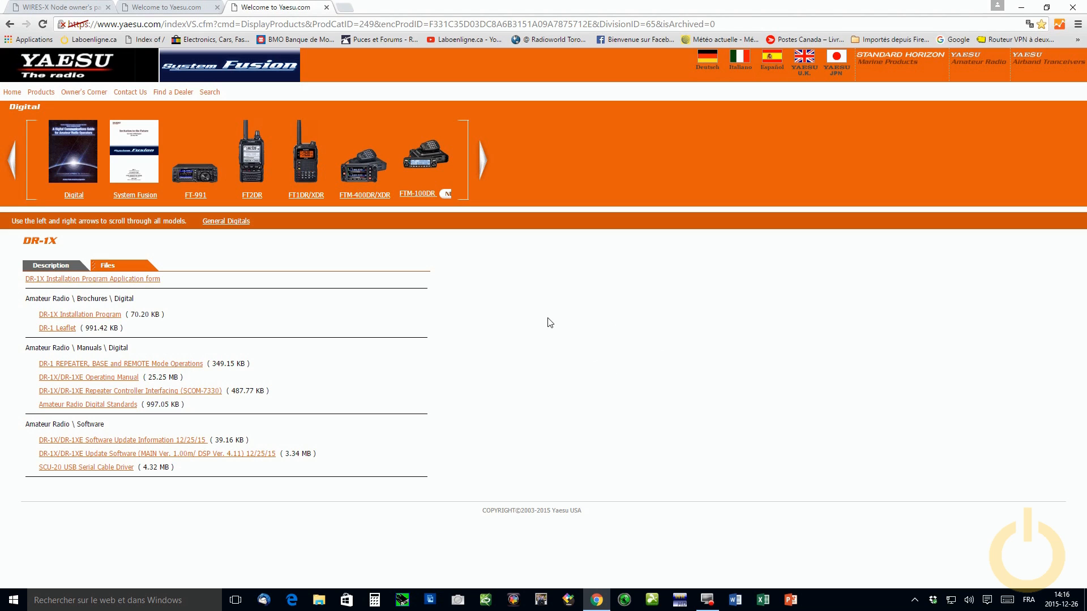
{"action": "mouse_move", "coordinate": [451, 288]}
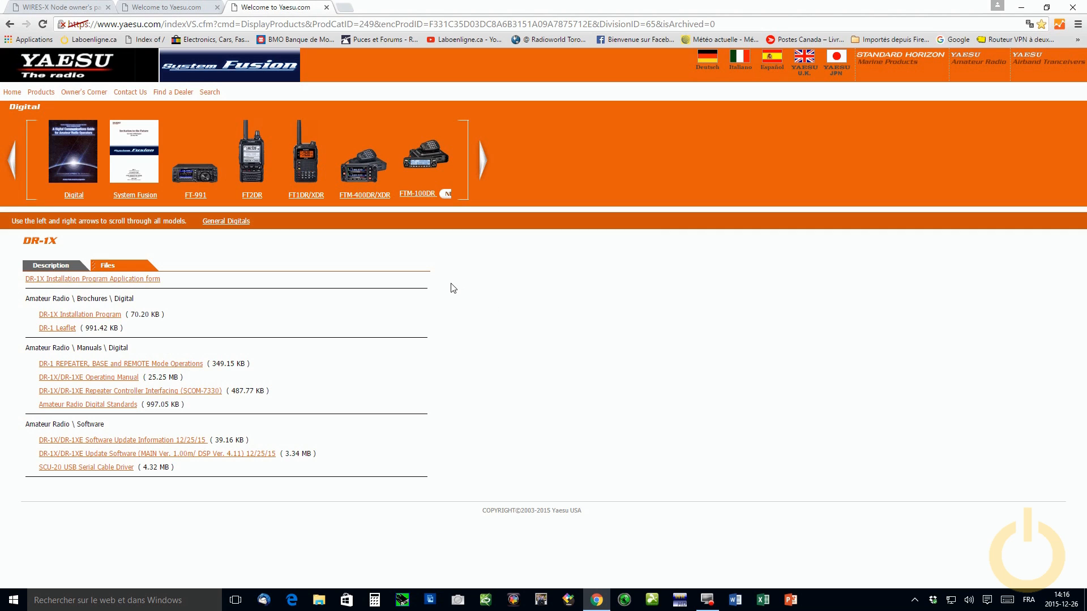
{"action": "mouse_move", "coordinate": [551, 314]}
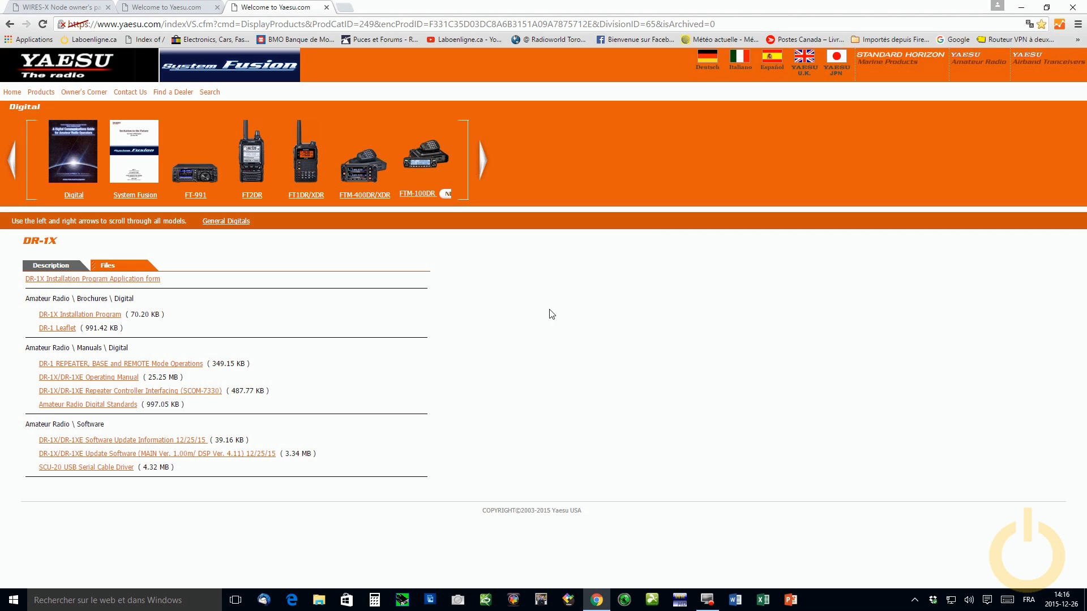
{"action": "mouse_move", "coordinate": [593, 299]}
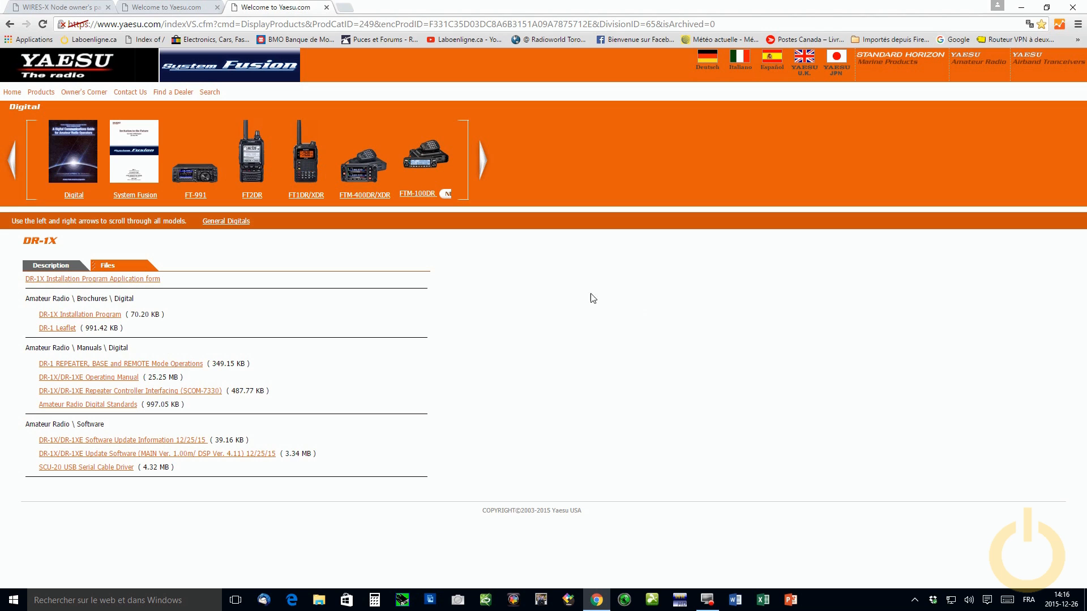
{"action": "mouse_move", "coordinate": [409, 272]}
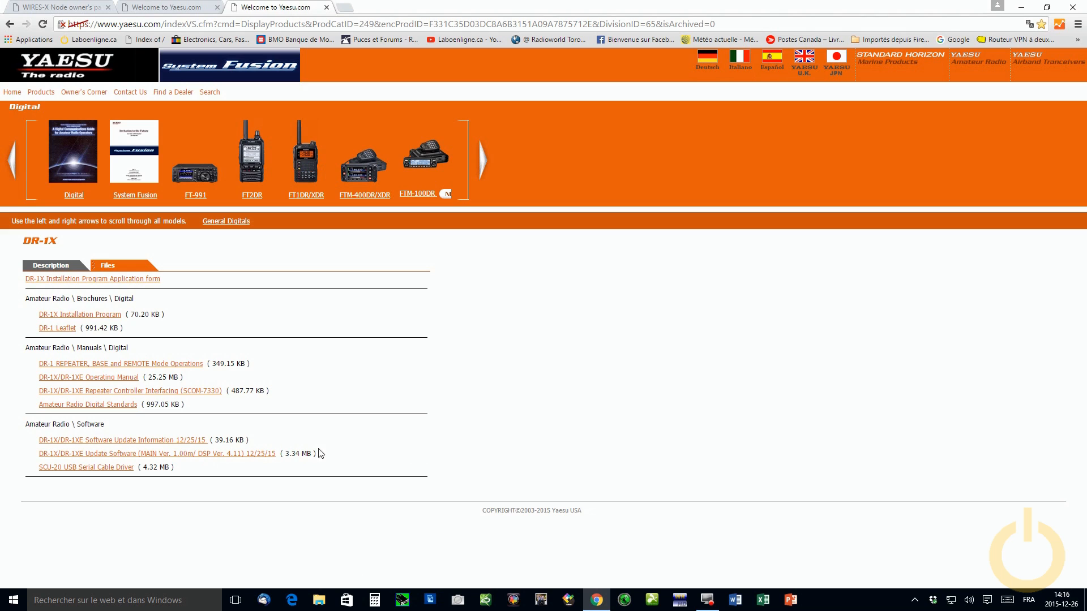
{"action": "mouse_move", "coordinate": [262, 491]}
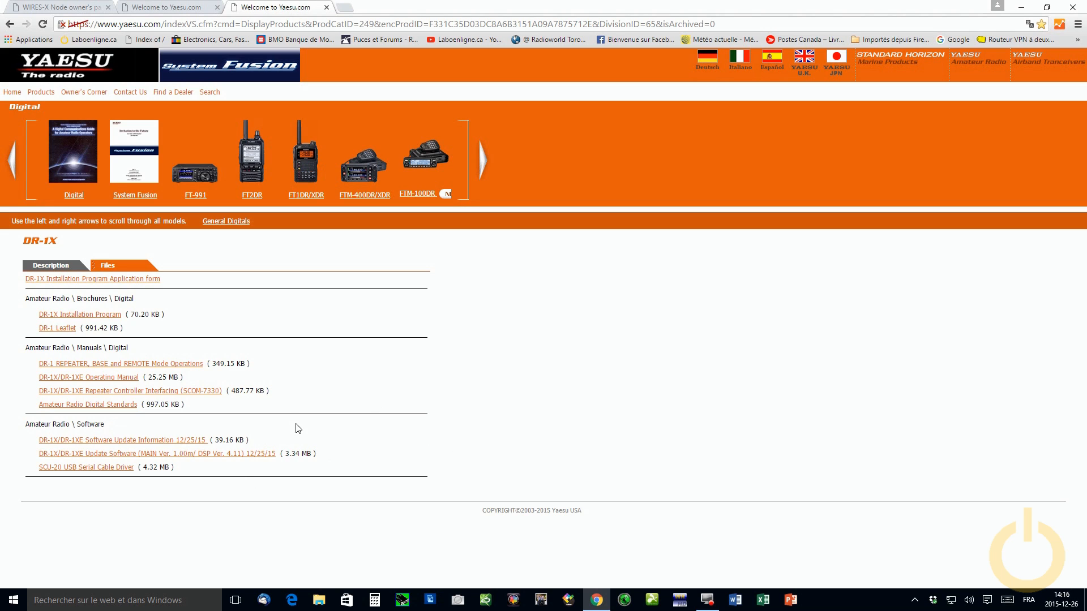
{"action": "mouse_move", "coordinate": [361, 472]}
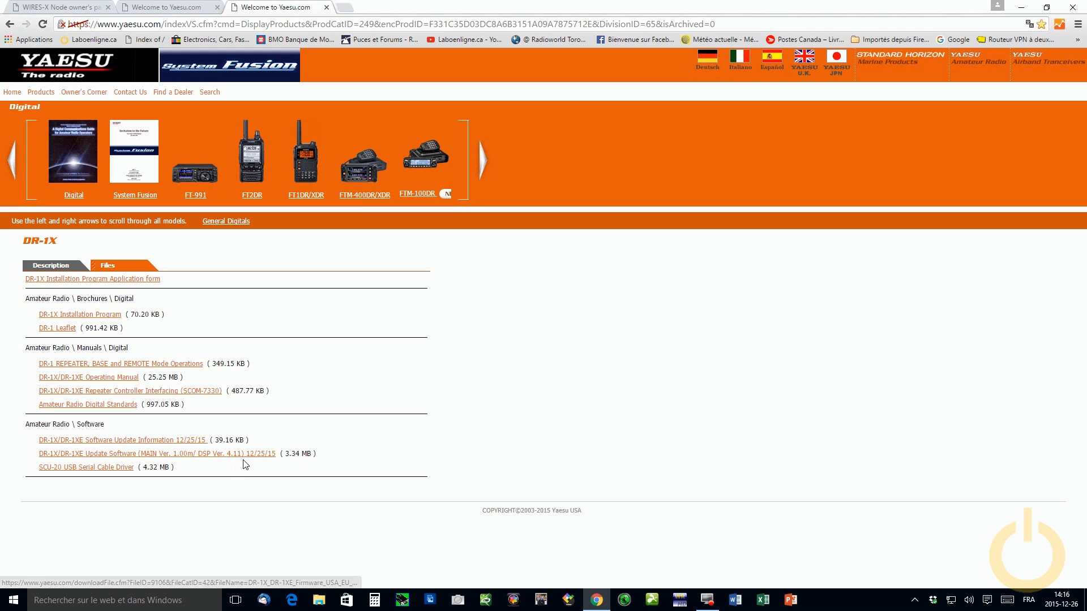
{"action": "mouse_move", "coordinate": [214, 460]}
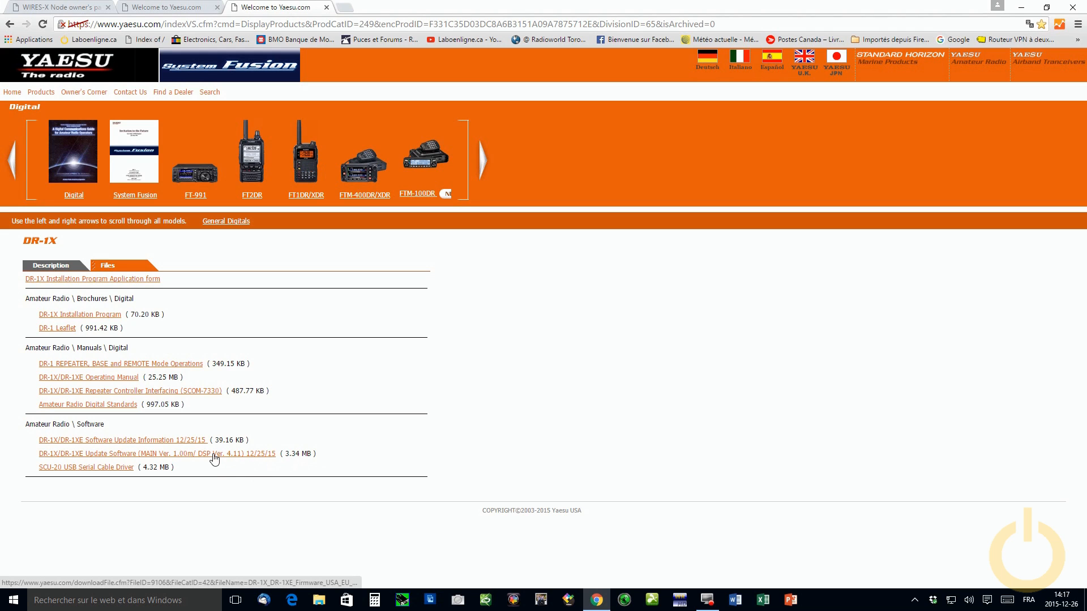
{"action": "mouse_move", "coordinate": [248, 462]}
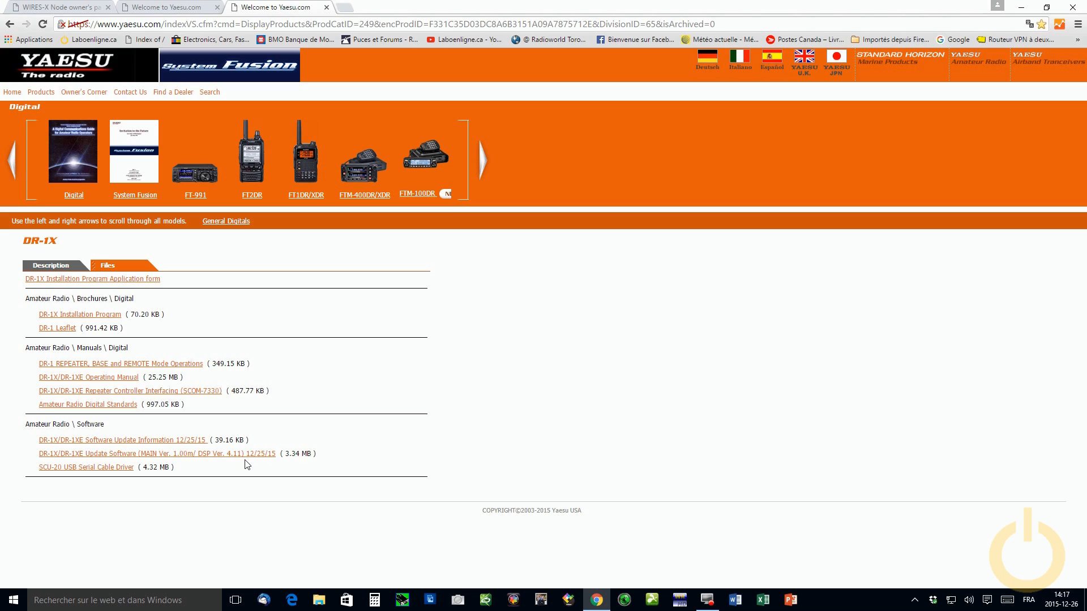
{"action": "mouse_move", "coordinate": [361, 458]}
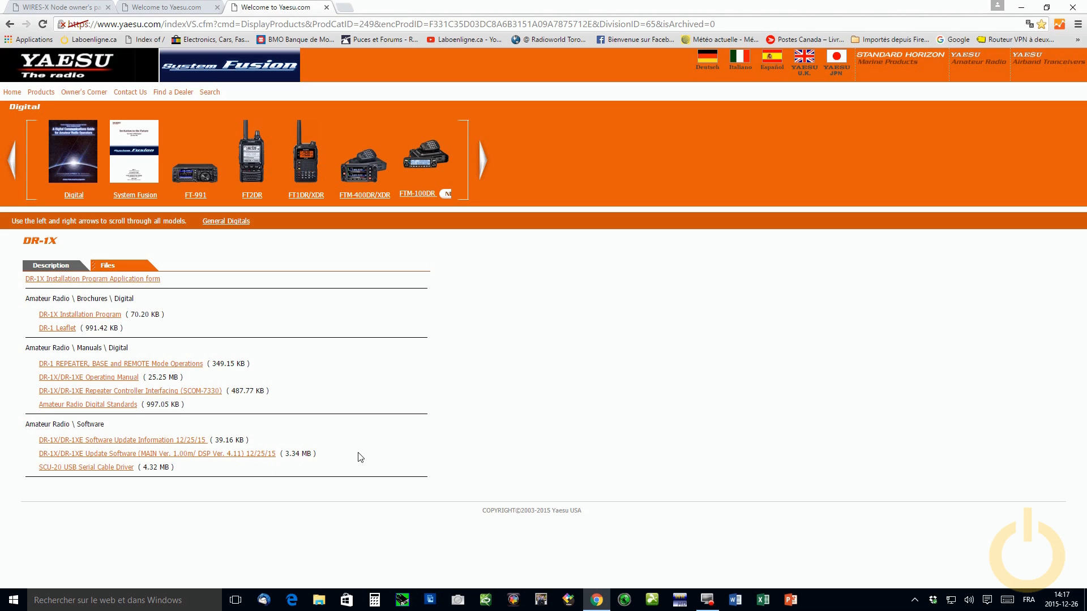
{"action": "mouse_move", "coordinate": [330, 457]}
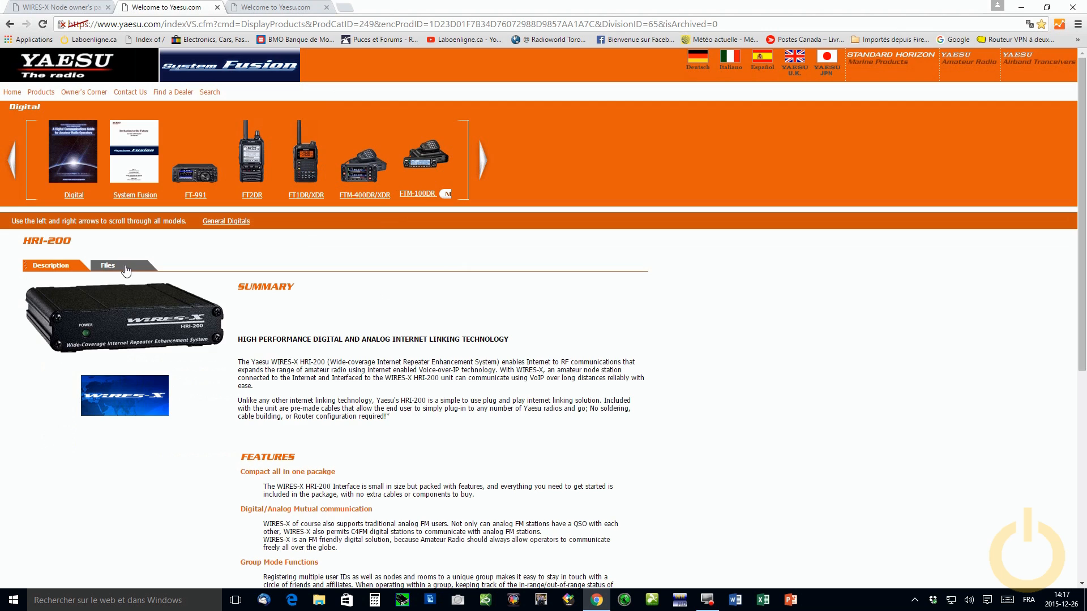
Download WIRES-X/HRI-200 Software Ver.1.01 (wx1100en zip) from the HRI-200 Files tab
{"action": "left_click", "coordinate": [107, 265]}
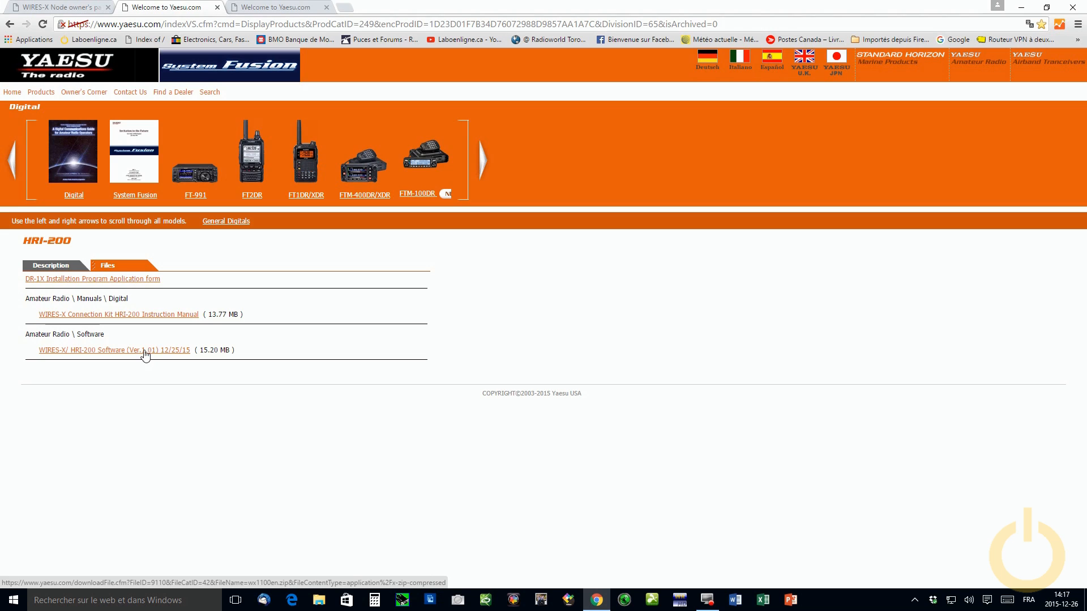
{"action": "left_click", "coordinate": [113, 350]}
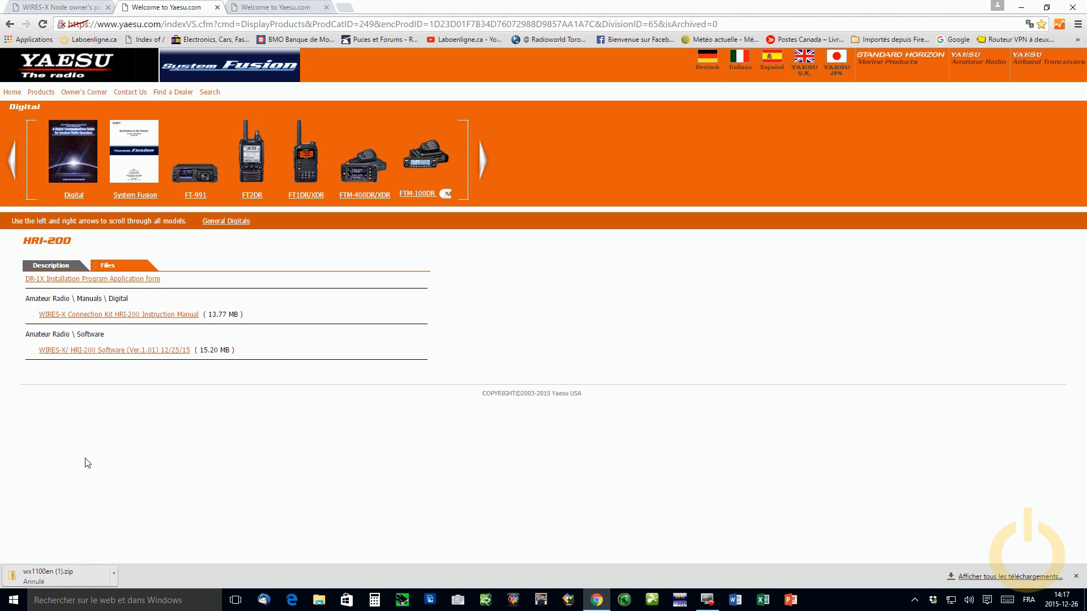
{"action": "mouse_move", "coordinate": [65, 506]}
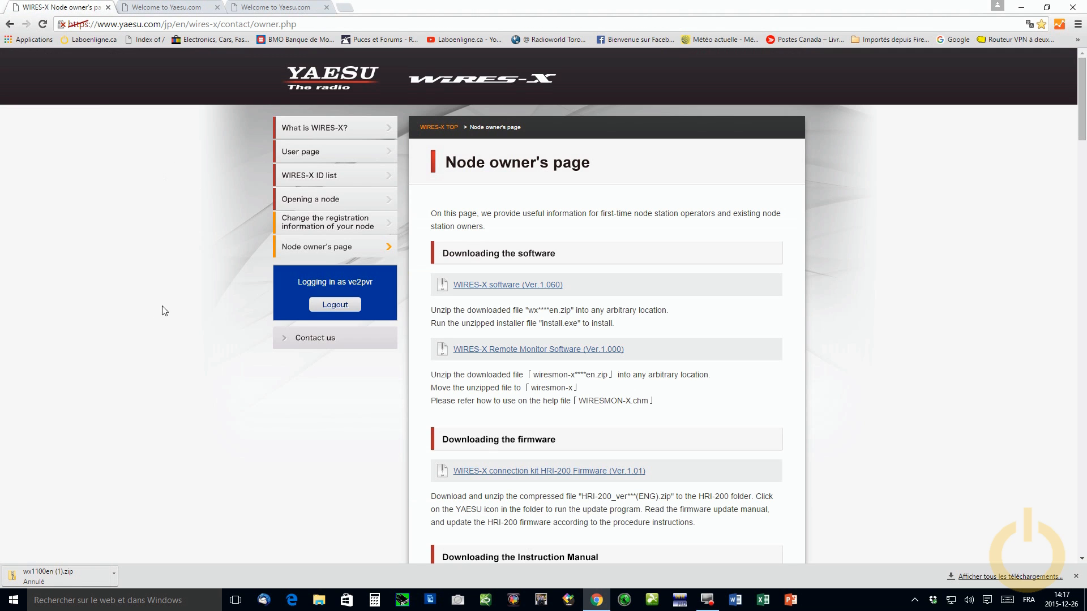
{"action": "mouse_move", "coordinate": [483, 269]}
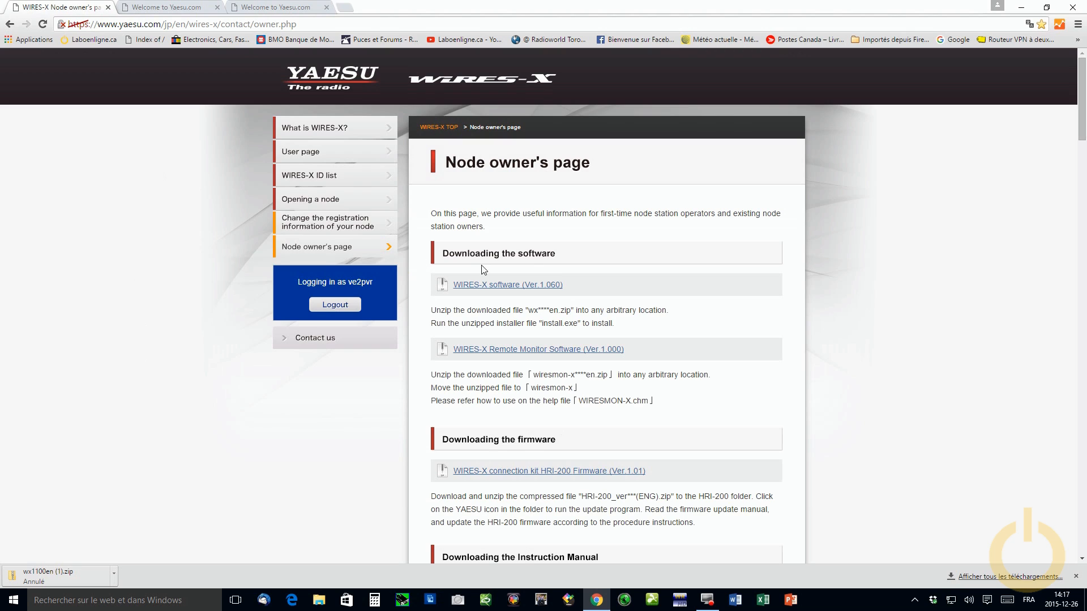
{"action": "mouse_move", "coordinate": [566, 323]}
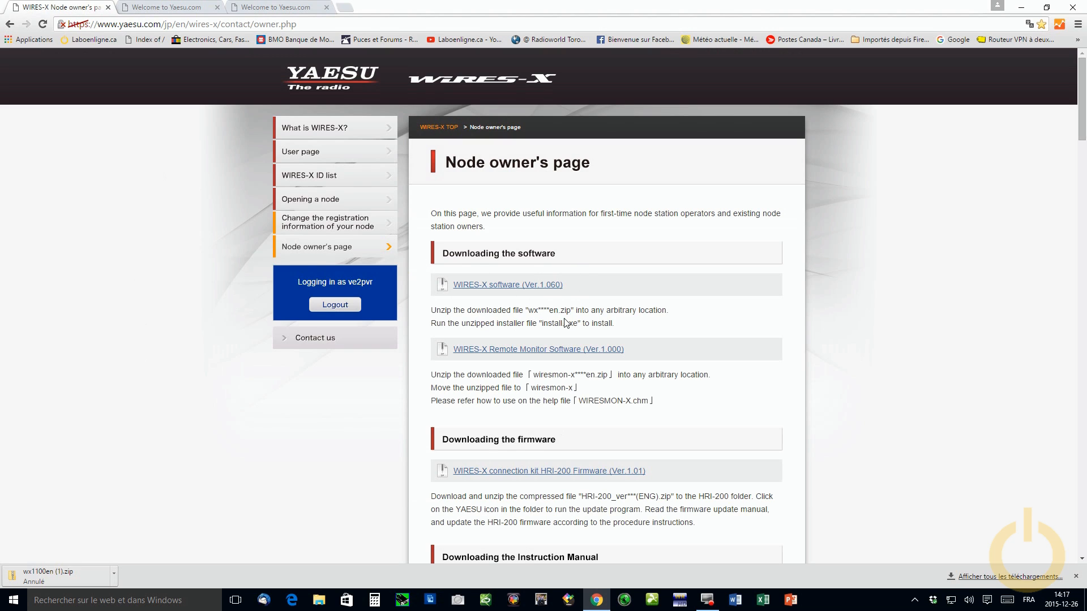
{"action": "mouse_move", "coordinate": [530, 297]}
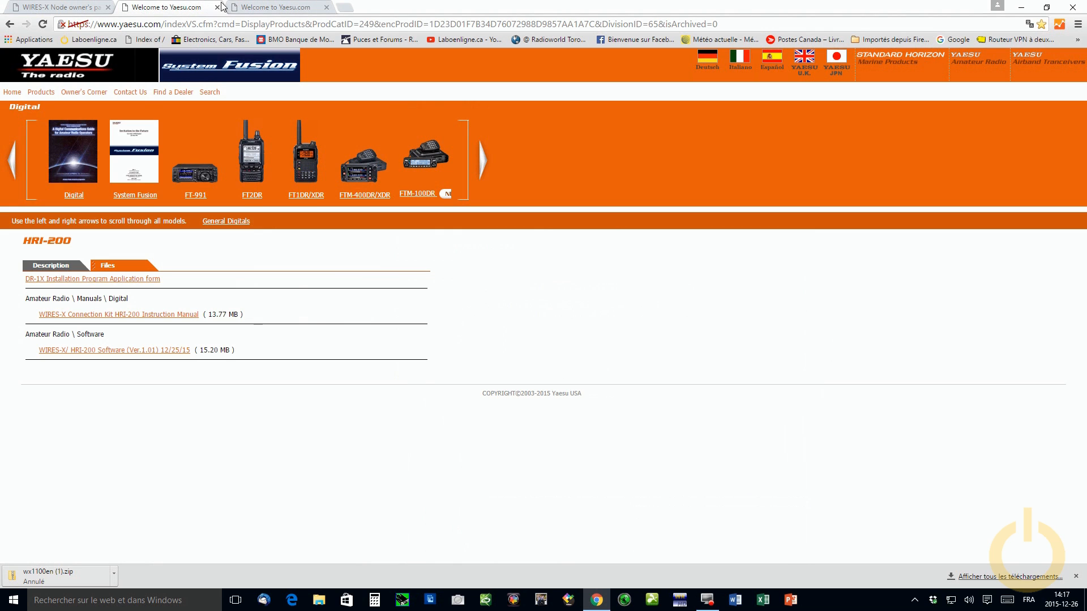
{"action": "left_click", "coordinate": [56, 7]}
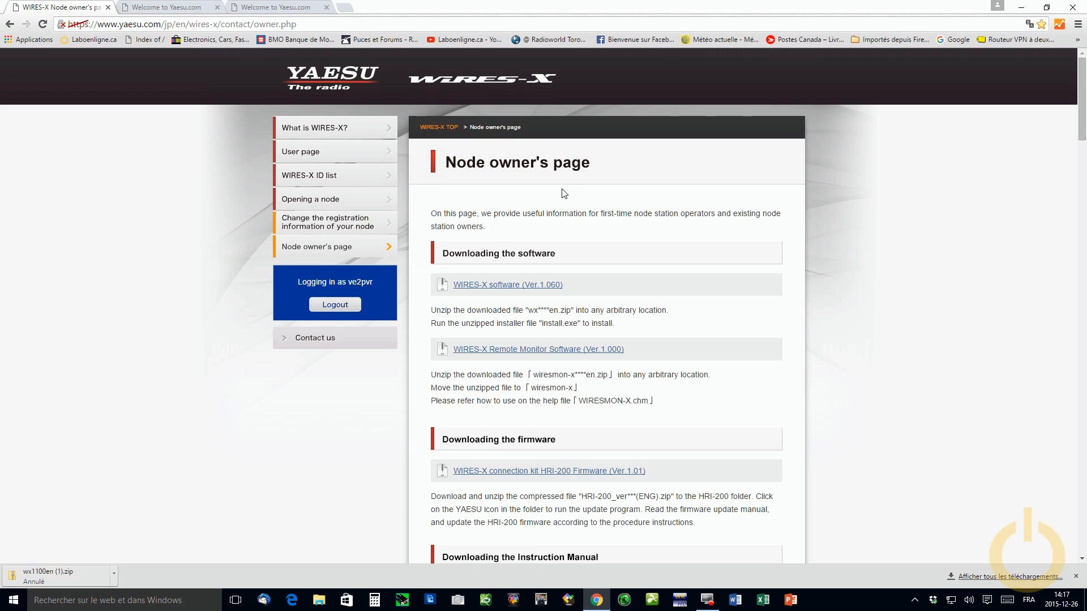
{"action": "scroll", "scroll_direction": "down", "scroll_amount": 3}
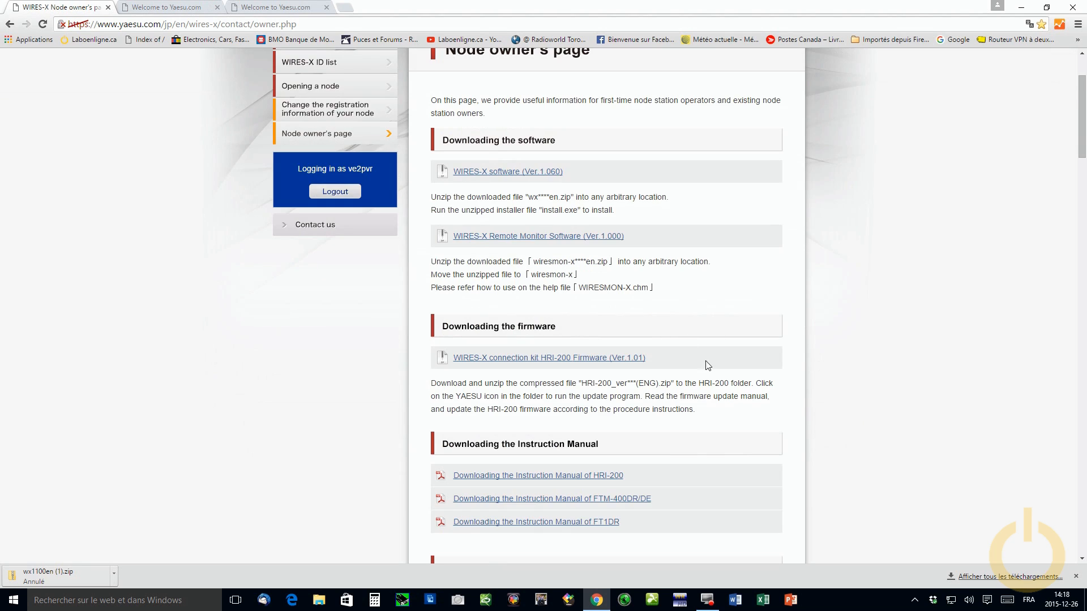
{"action": "mouse_move", "coordinate": [582, 377]}
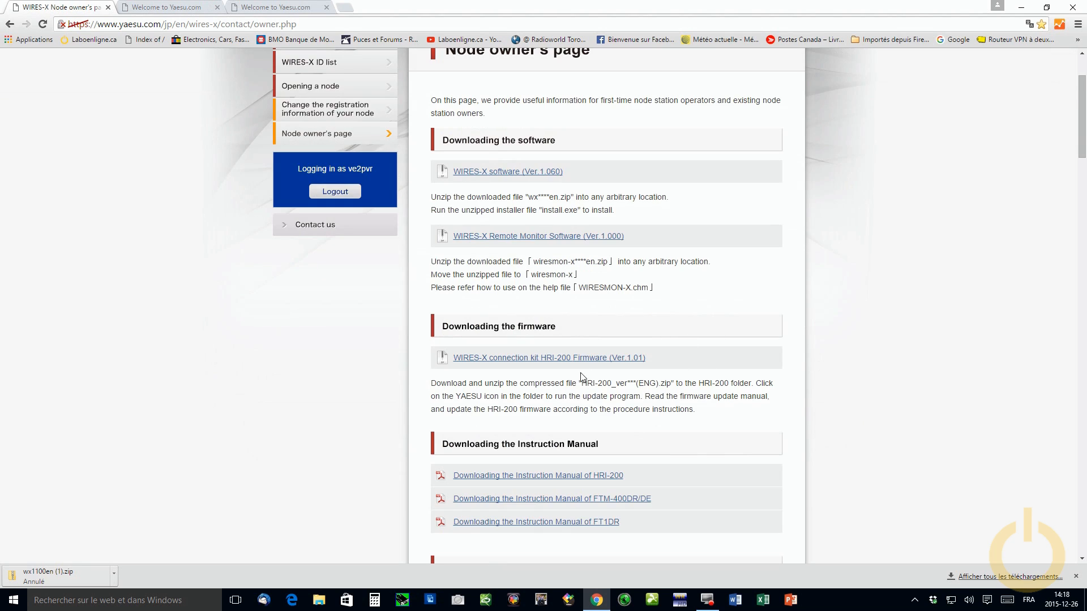
{"action": "mouse_move", "coordinate": [648, 368]}
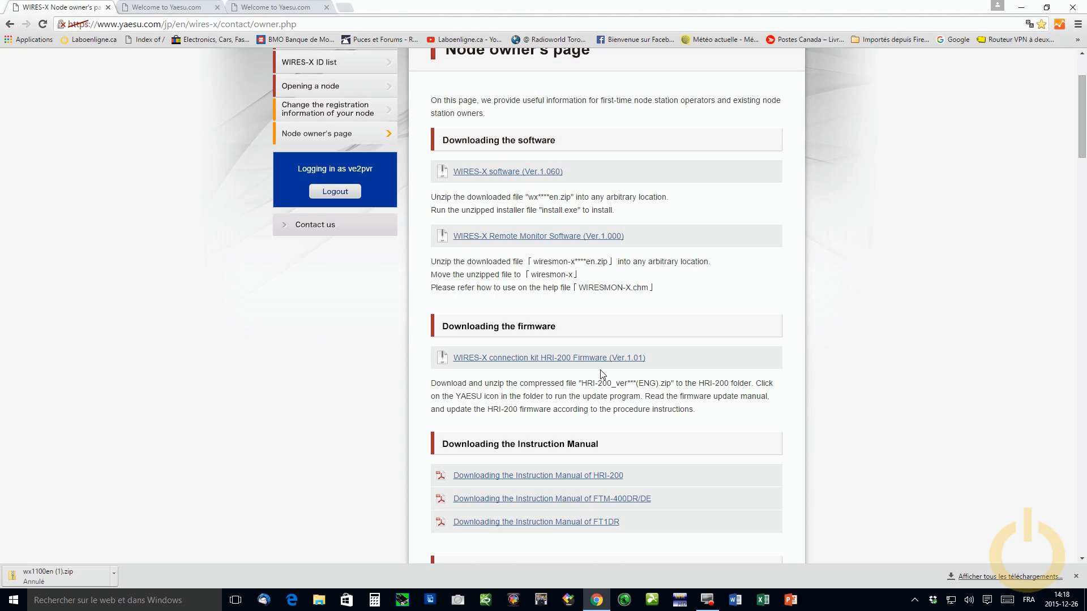
{"action": "mouse_move", "coordinate": [547, 373]}
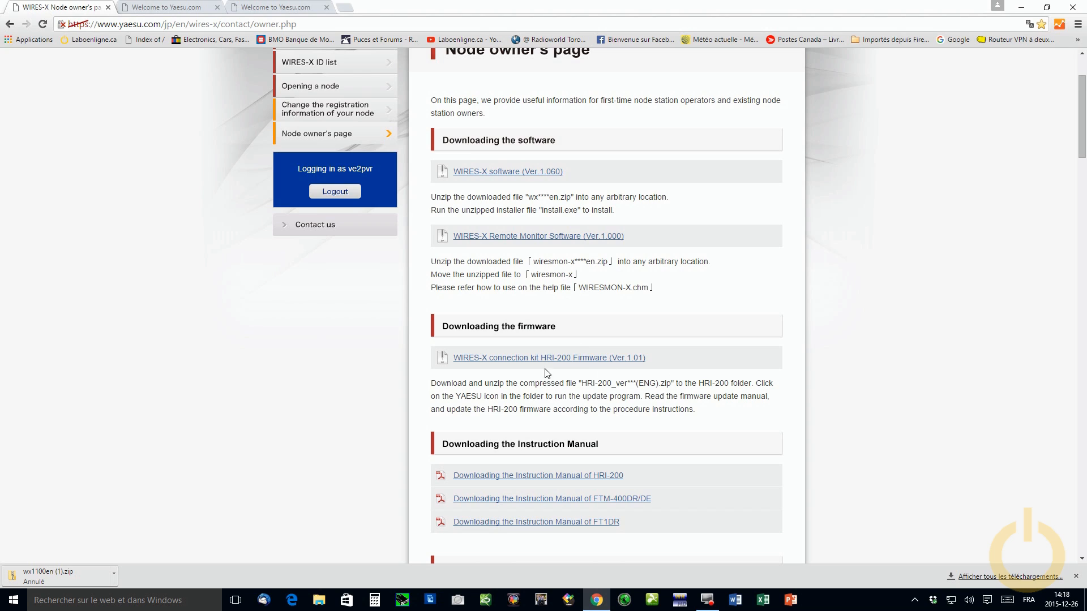
{"action": "mouse_move", "coordinate": [566, 400]}
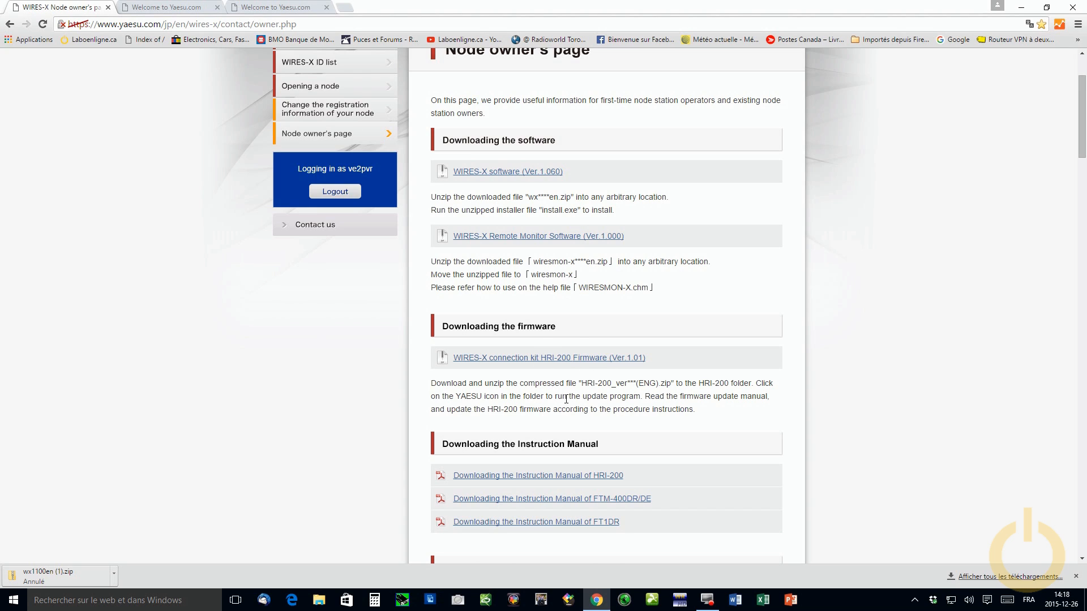
{"action": "mouse_move", "coordinate": [639, 380]}
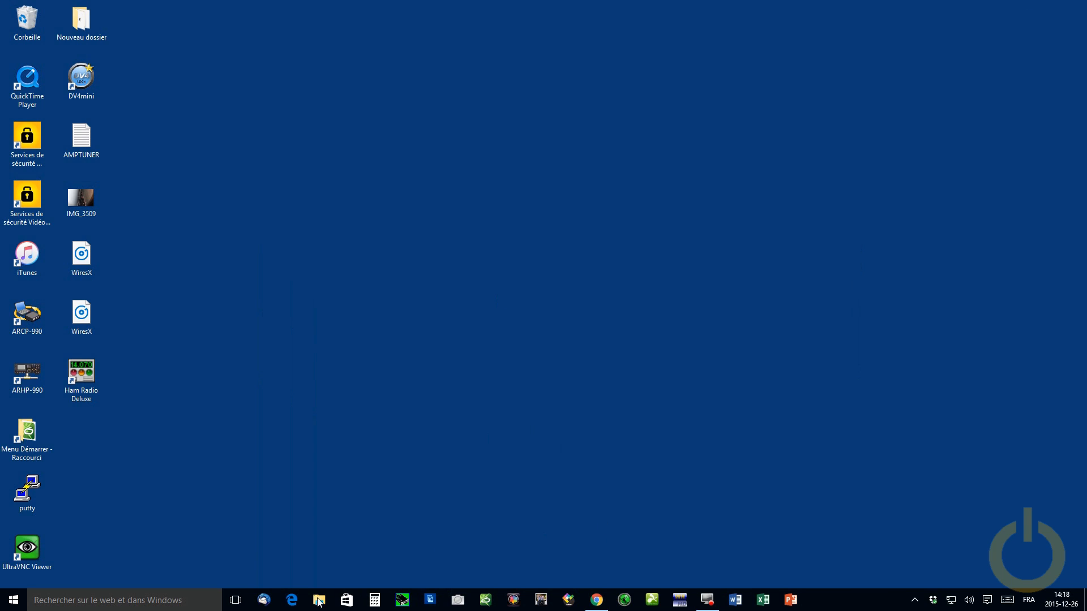
Minimize Chrome to reveal the Windows desktop with the WiresX icons
{"action": "left_click", "coordinate": [318, 600]}
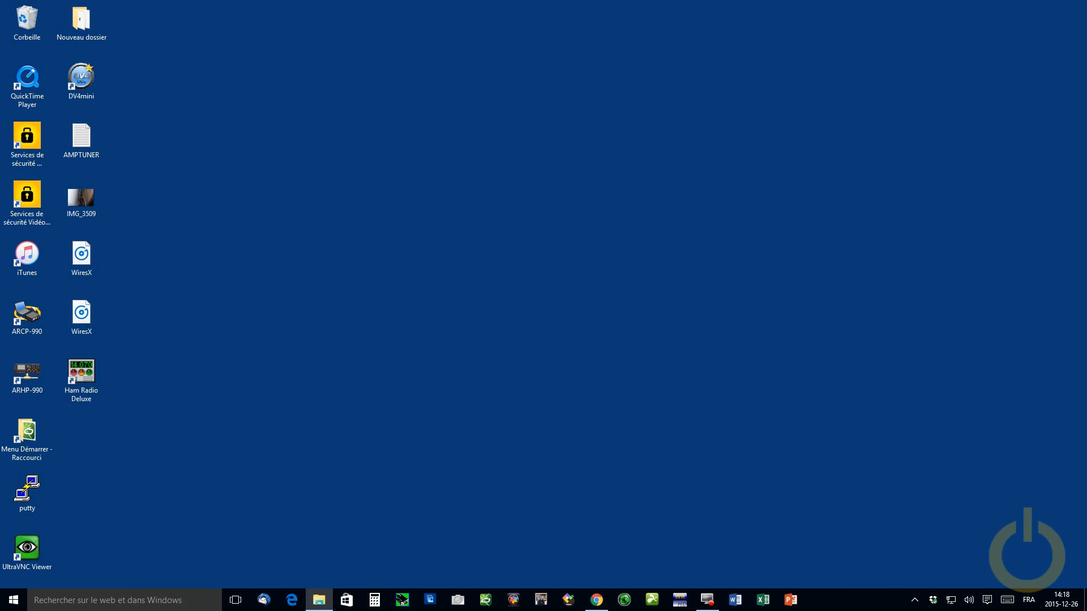
Open File Explorer and navigate into the nested wx1100en download folder
{"action": "left_click", "coordinate": [318, 599]}
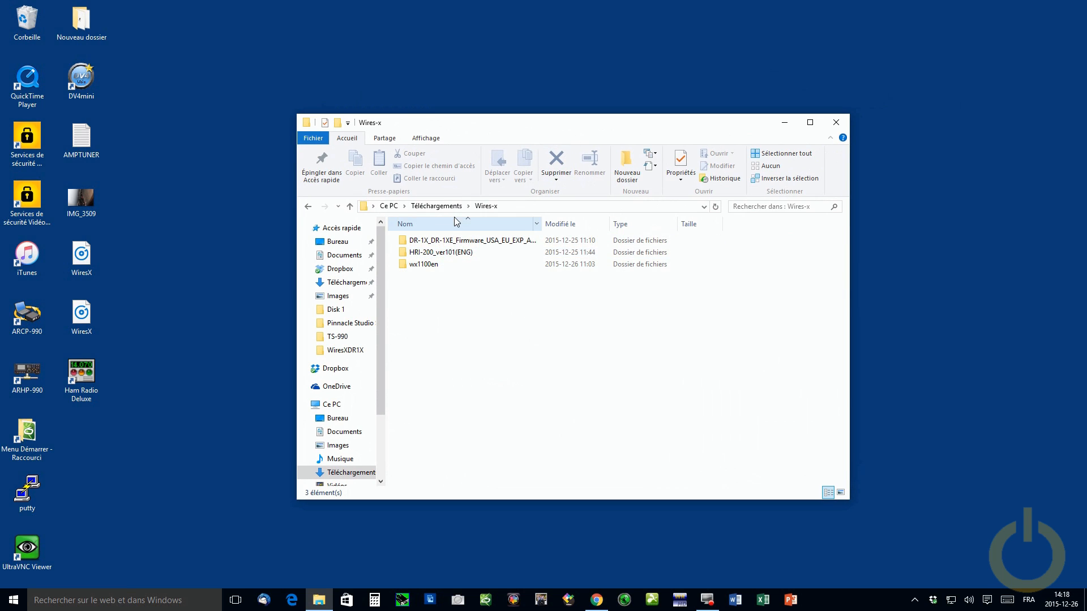
{"action": "double_click", "coordinate": [422, 264]}
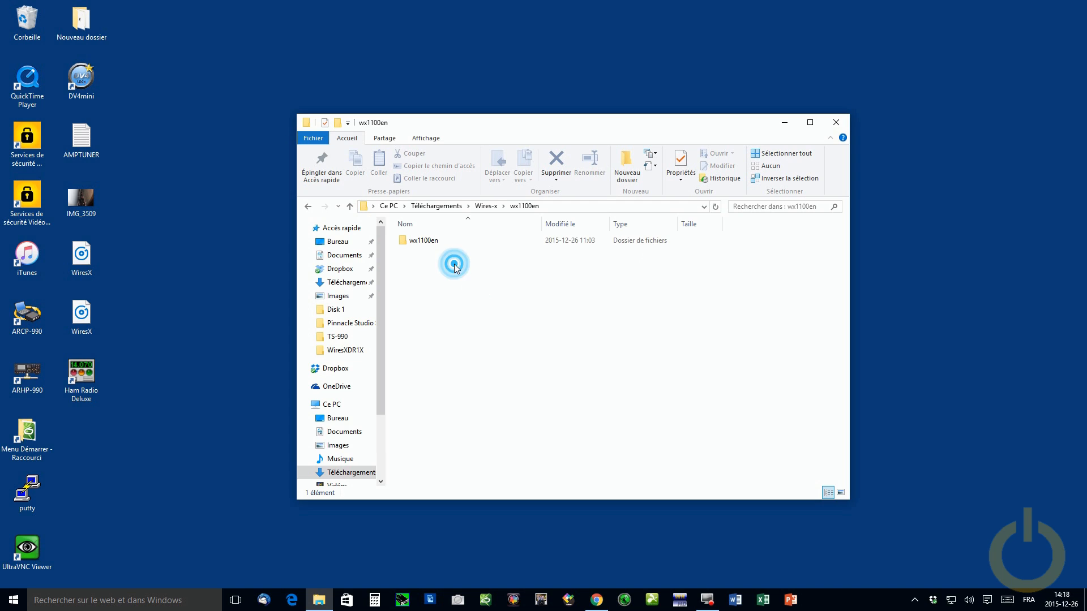
{"action": "double_click", "coordinate": [423, 240]}
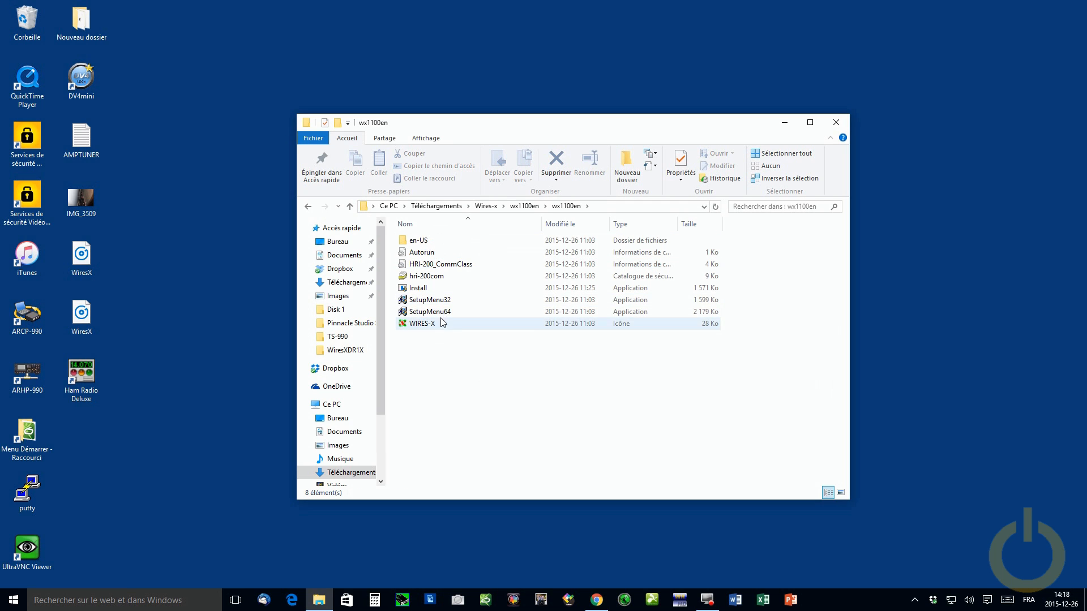
Launch SetupMenu64 to open the 64-bit WIRES-X installer menu
{"action": "left_click", "coordinate": [430, 299]}
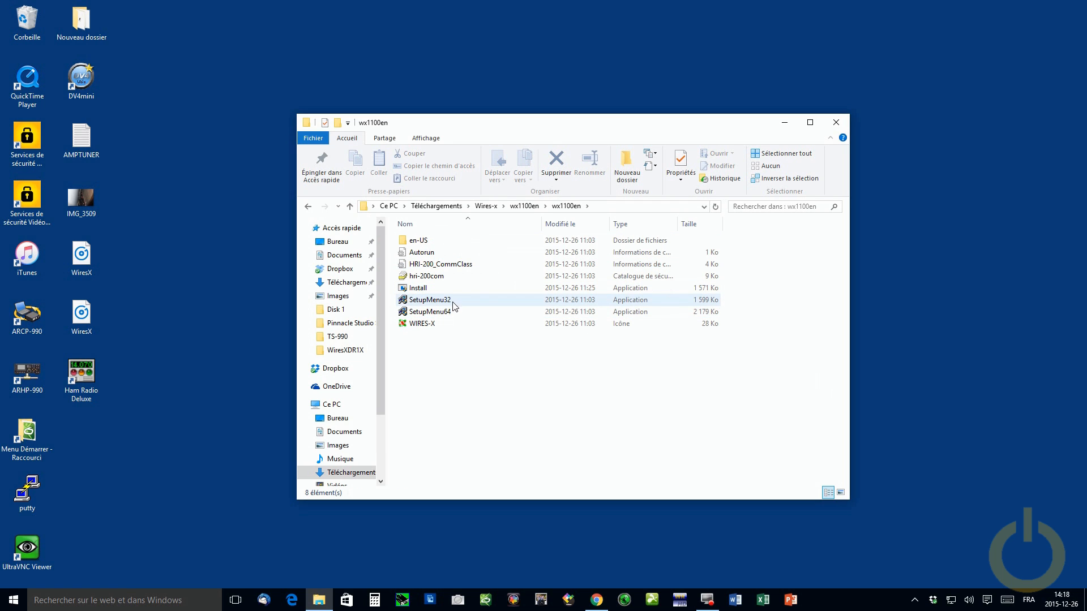
{"action": "mouse_move", "coordinate": [457, 312]}
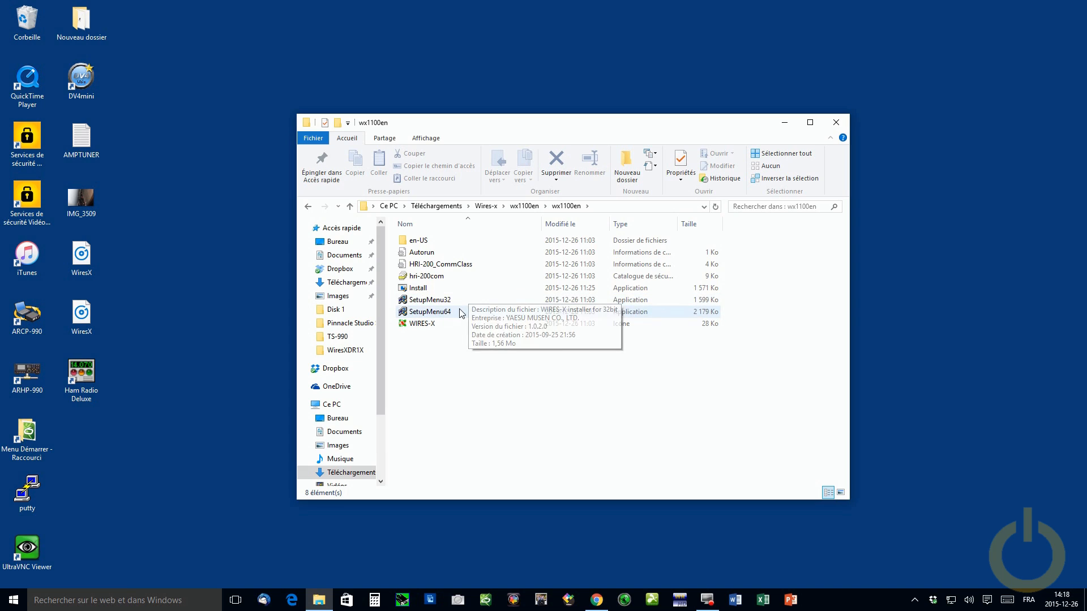
{"action": "left_click", "coordinate": [430, 311]}
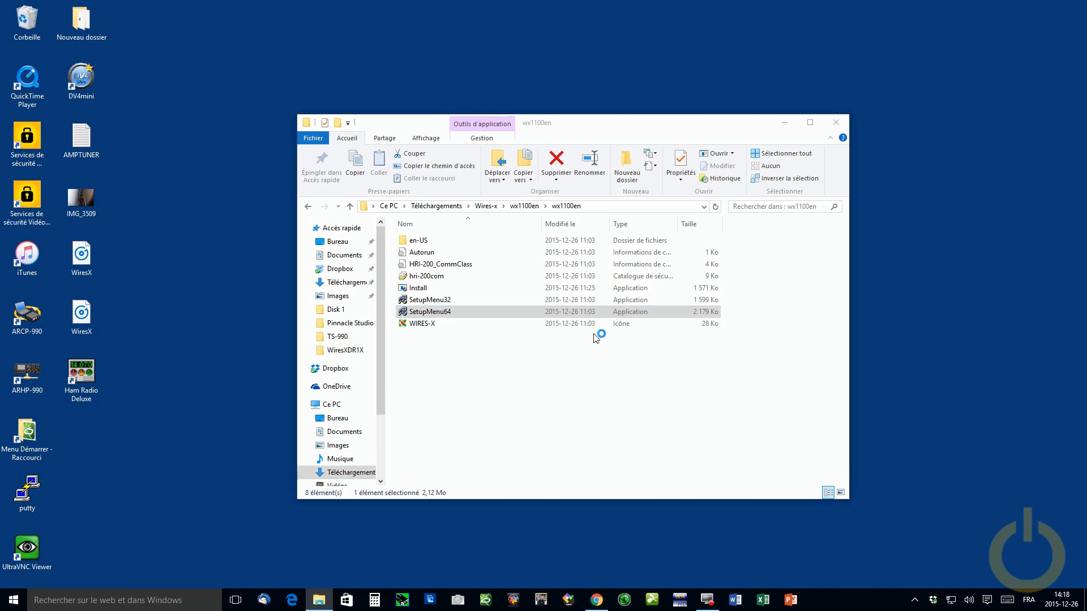
{"action": "double_click", "coordinate": [430, 312]}
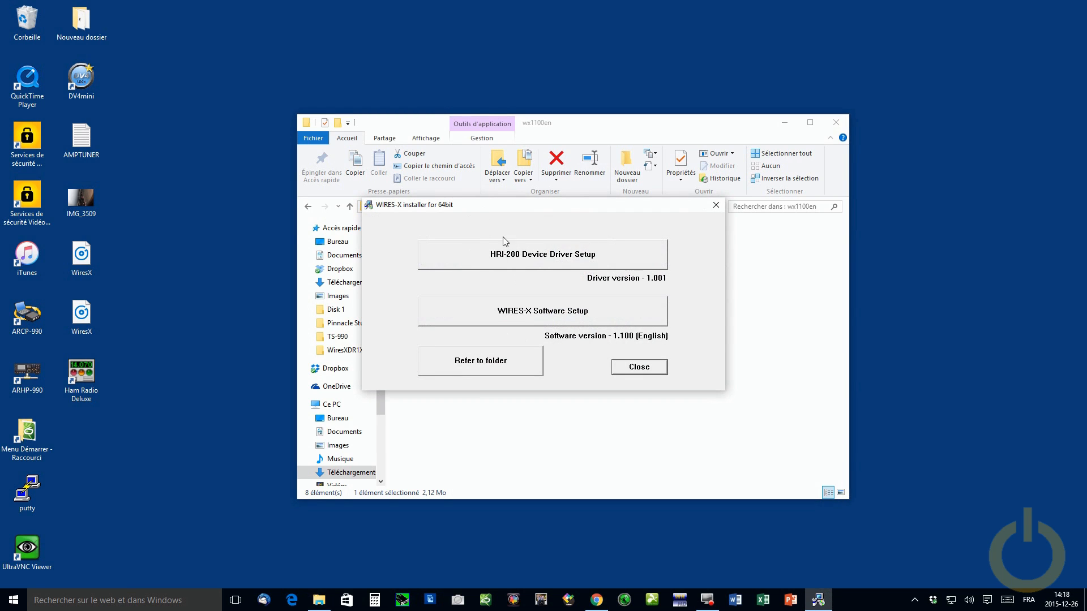
{"action": "mouse_move", "coordinate": [663, 261]}
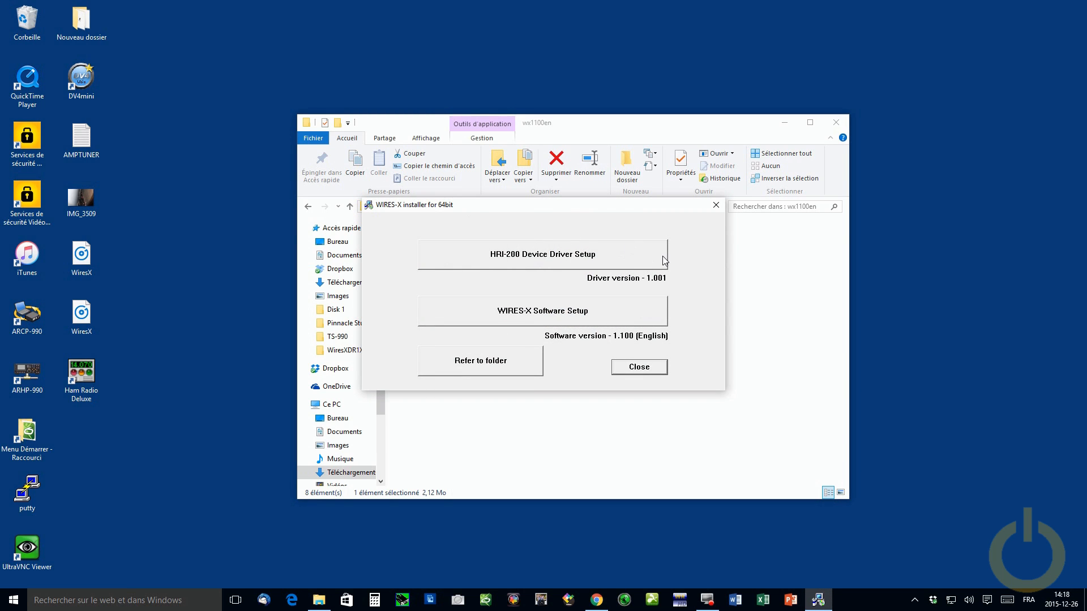
{"action": "mouse_move", "coordinate": [579, 309]}
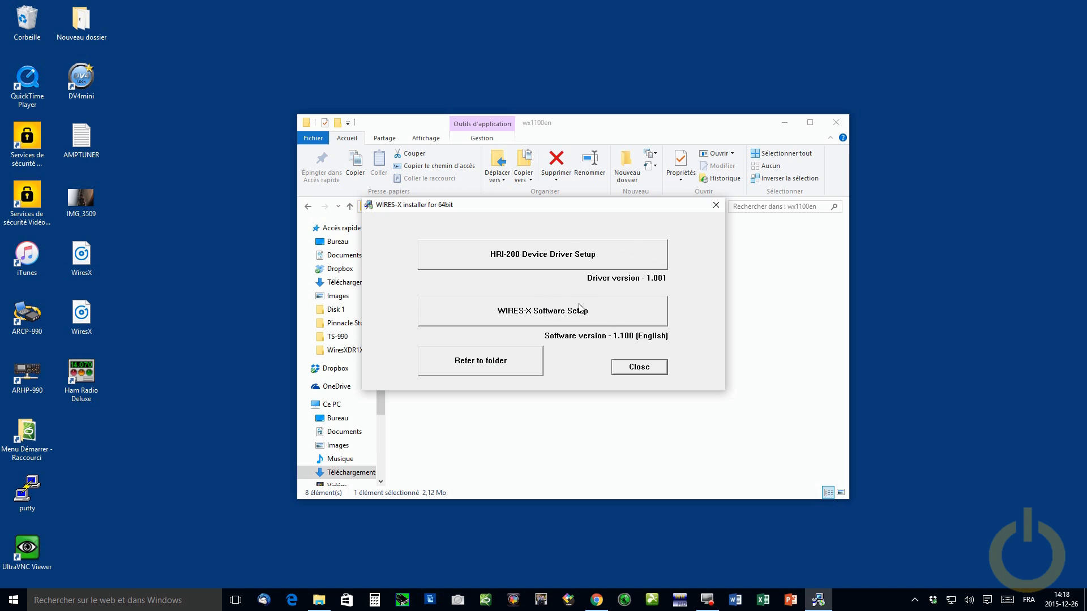
{"action": "mouse_move", "coordinate": [590, 379]}
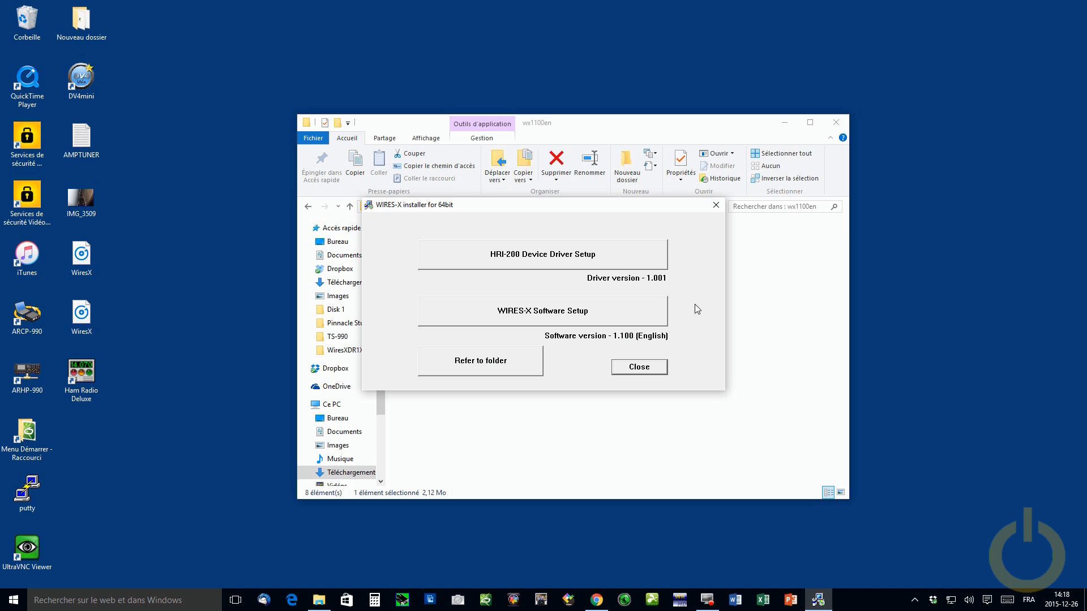
{"action": "mouse_move", "coordinate": [686, 361]}
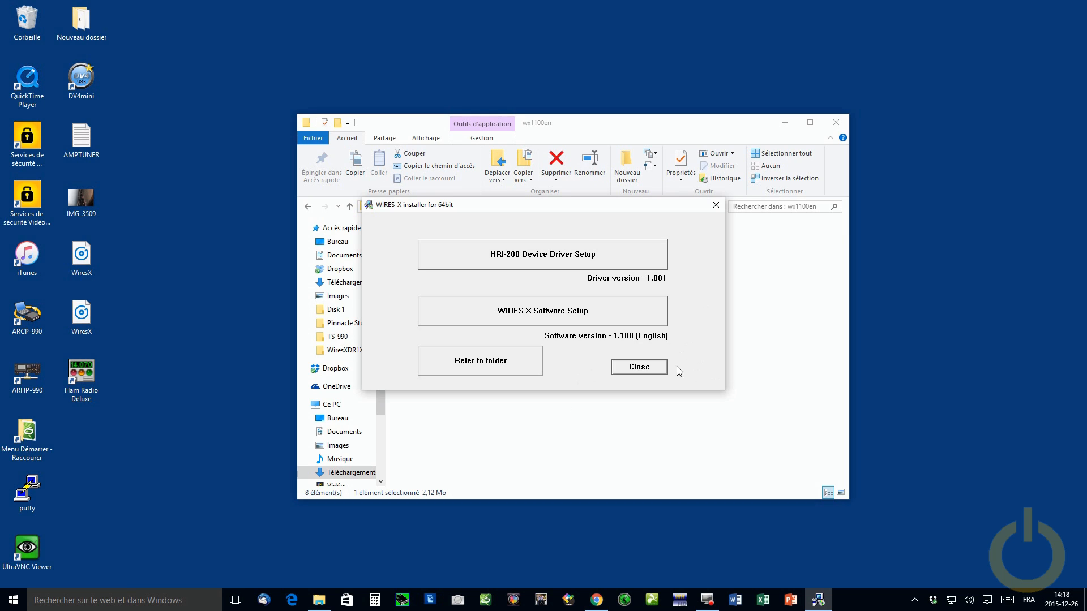
{"action": "mouse_move", "coordinate": [568, 349]}
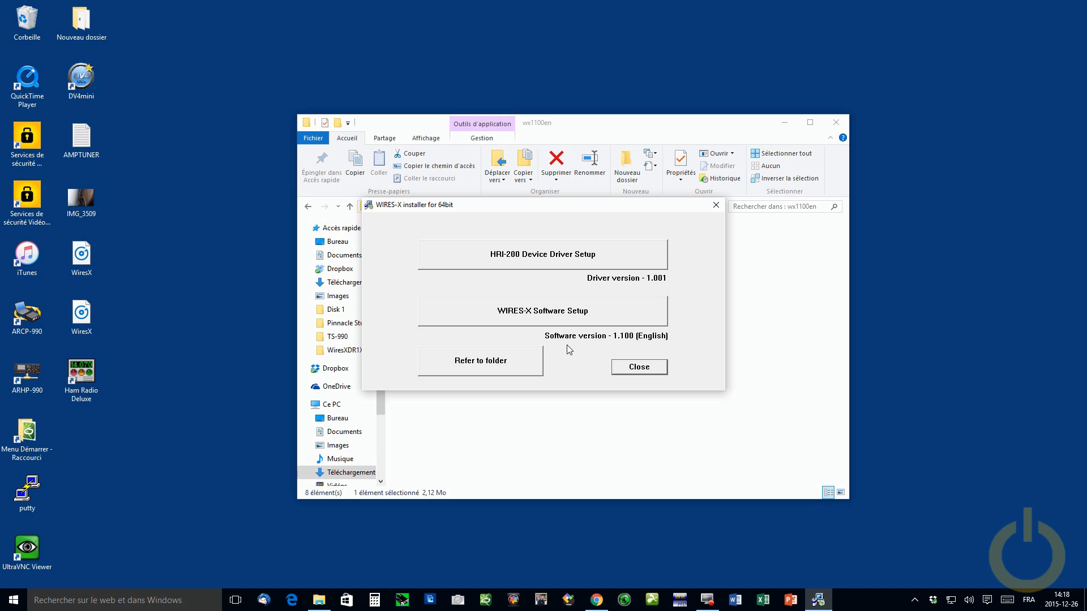
{"action": "mouse_move", "coordinate": [647, 290]}
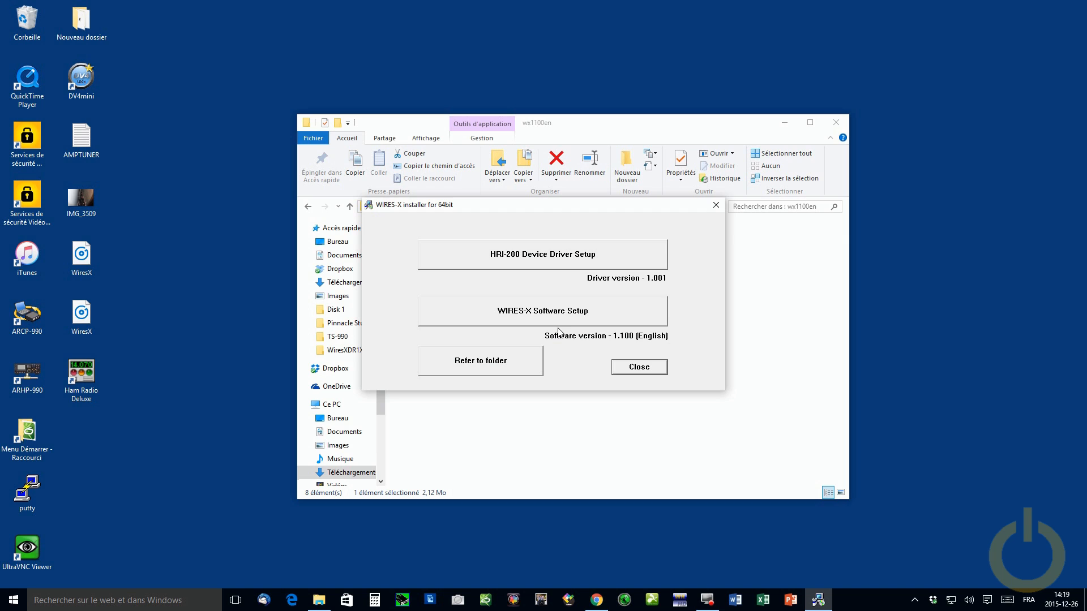
{"action": "left_click", "coordinate": [637, 367]}
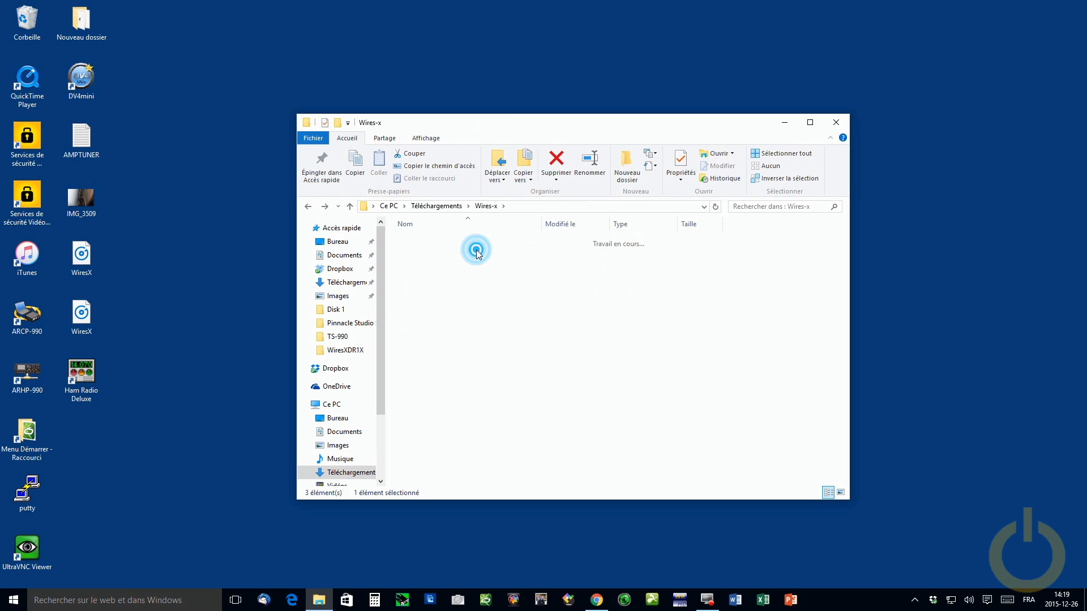
Open the HRI-200_ver101(ENG) folder and run its HRI-200 firmware update program
{"action": "double_click", "coordinate": [476, 250]}
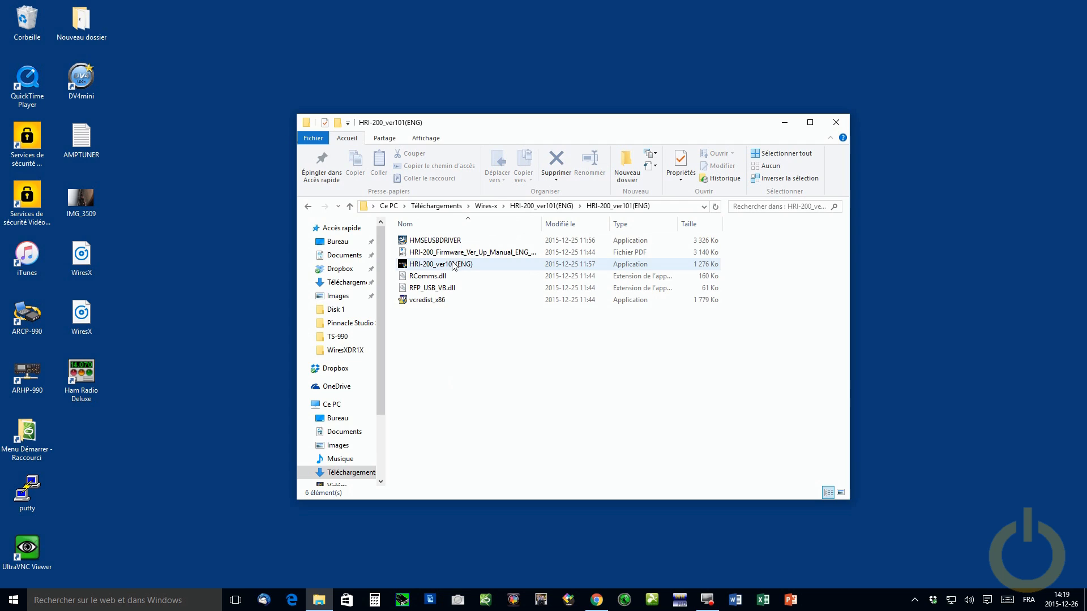
{"action": "left_click", "coordinate": [439, 264]}
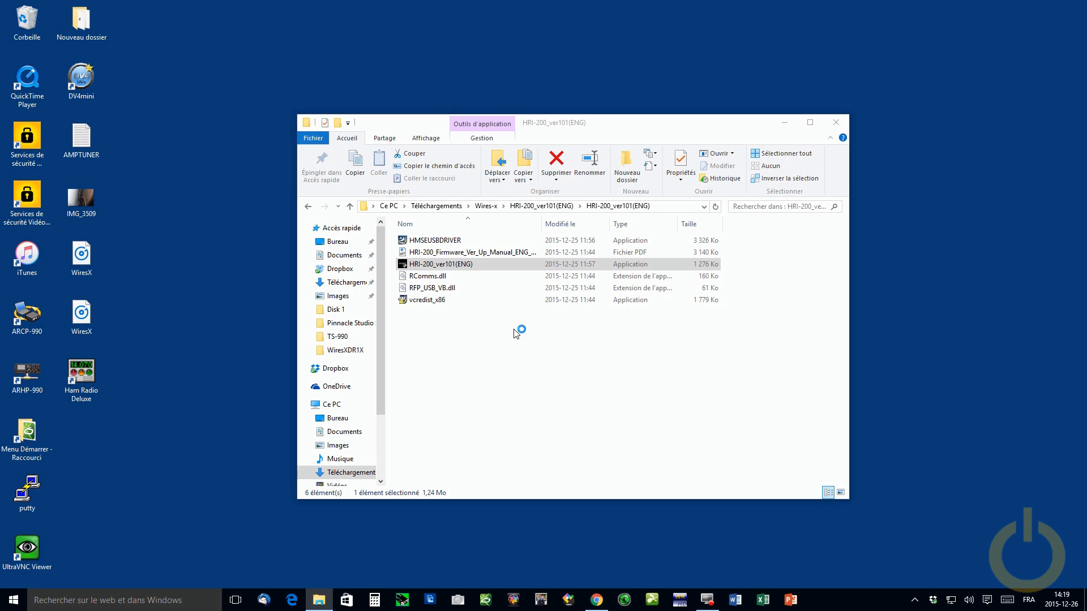
{"action": "double_click", "coordinate": [440, 265]}
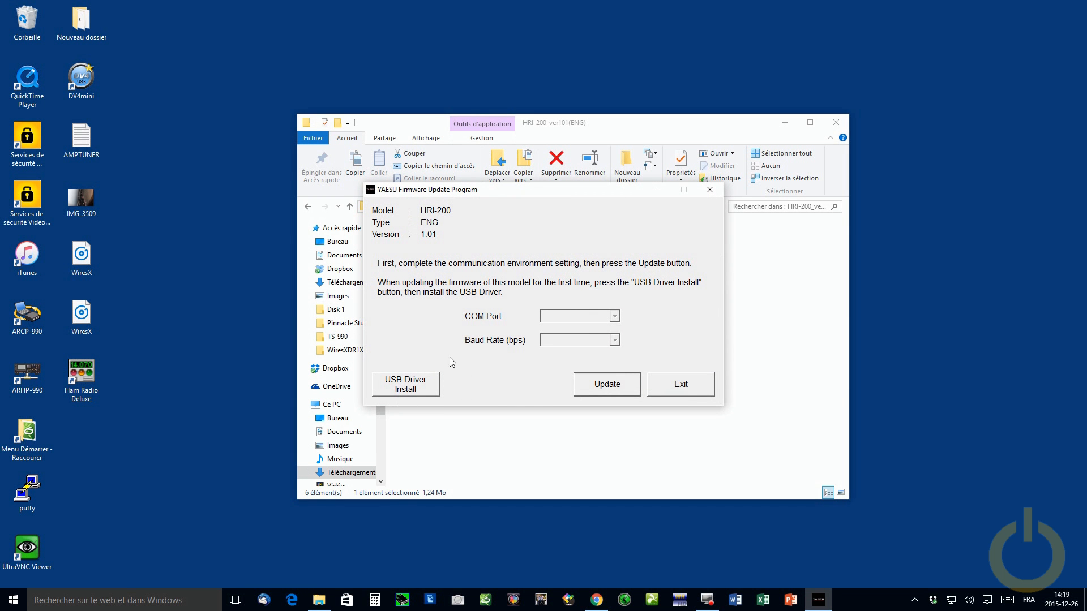
{"action": "mouse_move", "coordinate": [611, 282]}
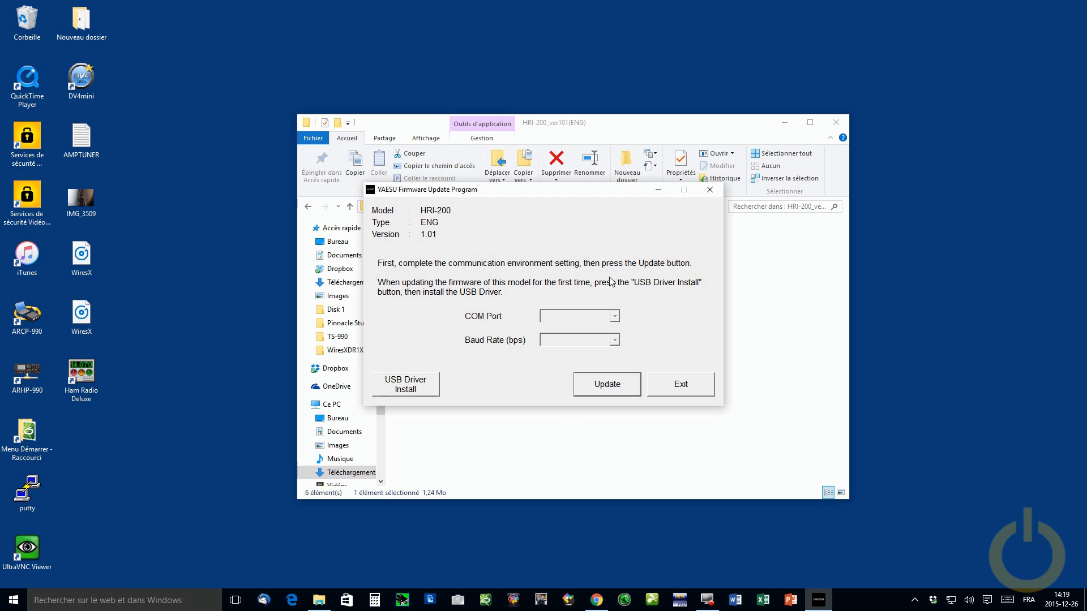
{"action": "mouse_move", "coordinate": [634, 316]}
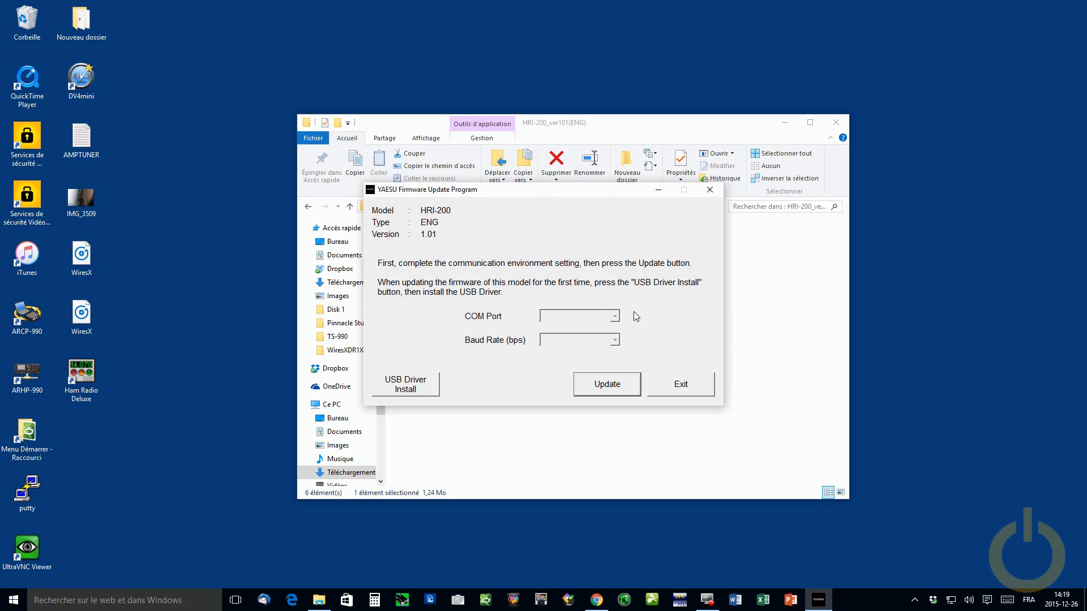
{"action": "mouse_move", "coordinate": [504, 244]}
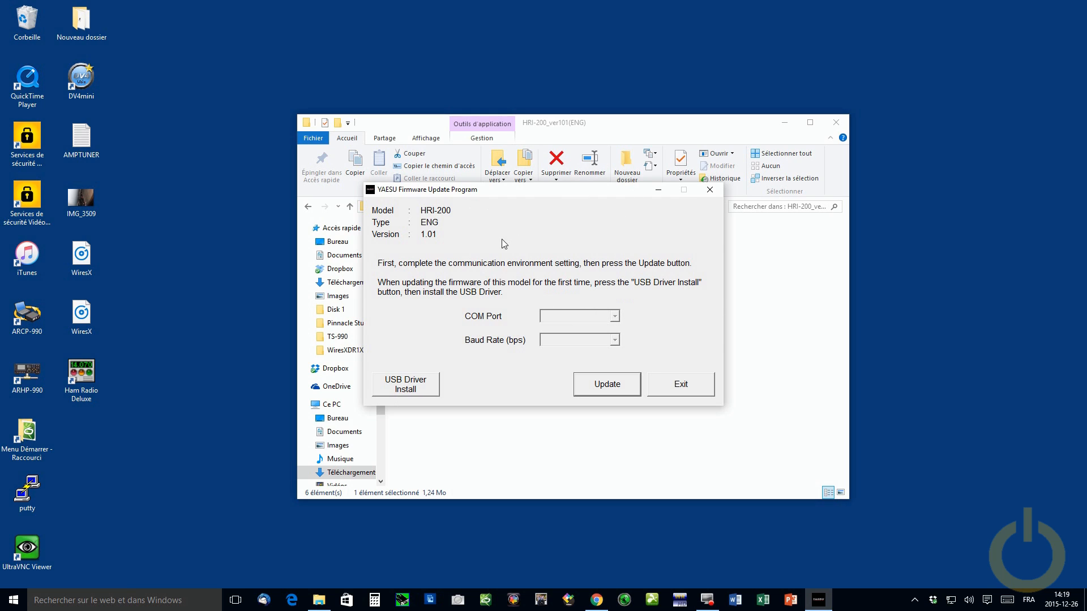
{"action": "mouse_move", "coordinate": [524, 318]}
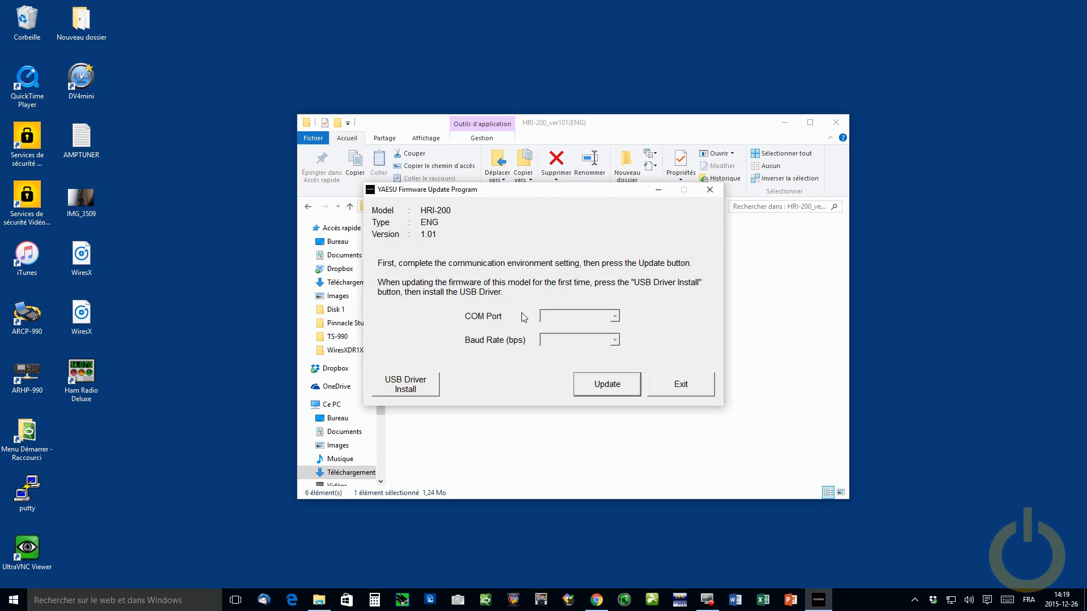